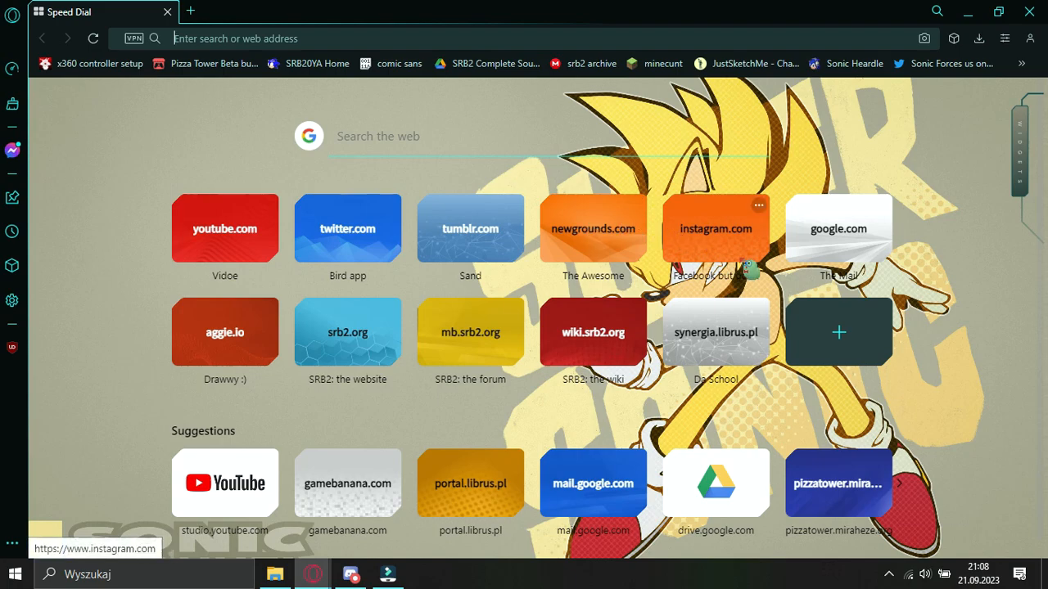
pyautogui.moveTo(347, 332)
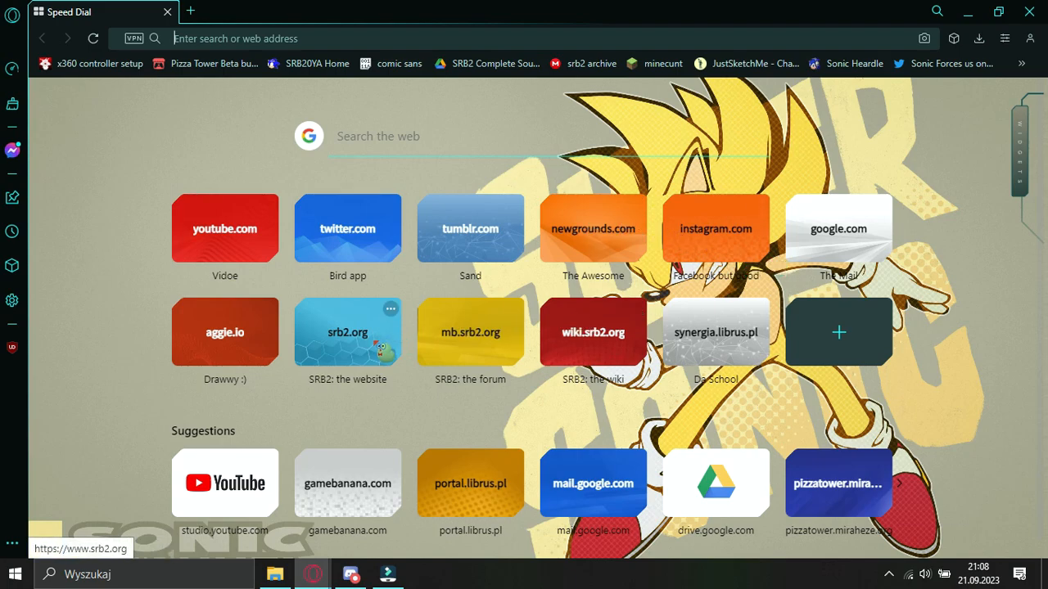
# Step: Open the official SRB2 website from Speed Dial and browse its Download page
pyautogui.click(347, 332)
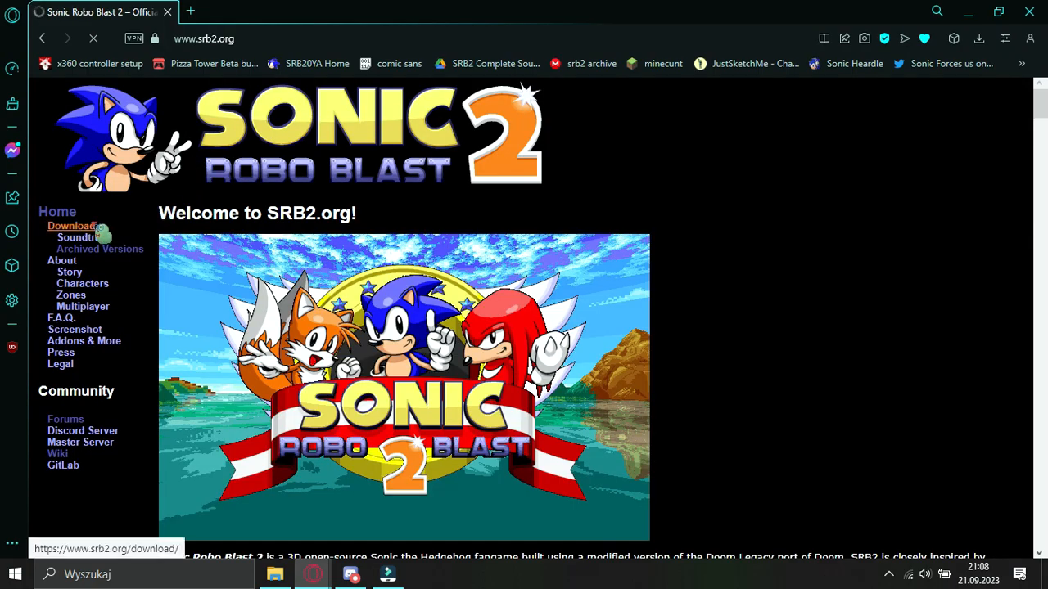
pyautogui.click(72, 226)
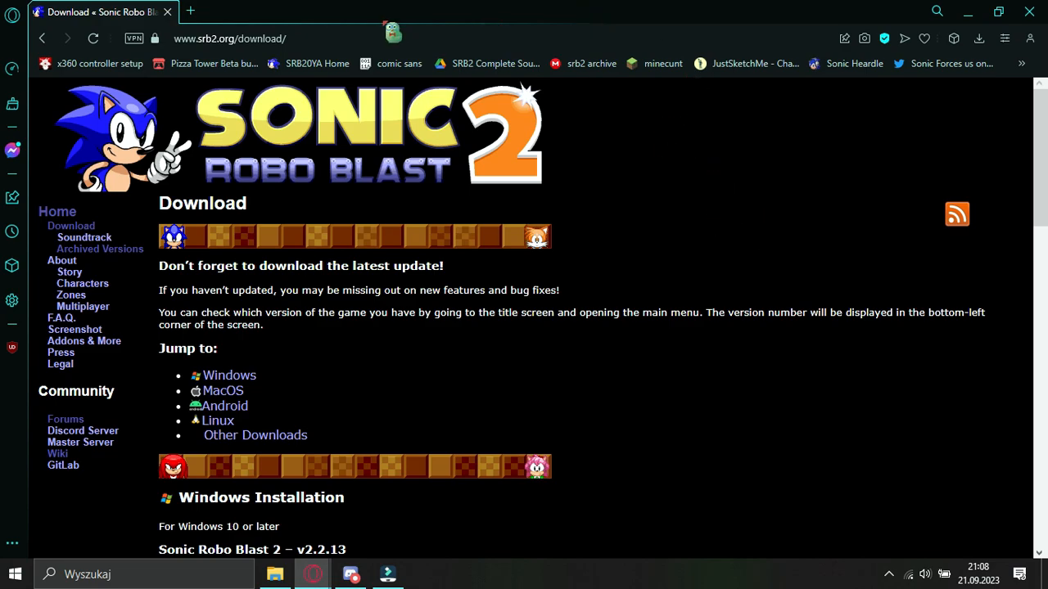
pyautogui.click(246, 38)
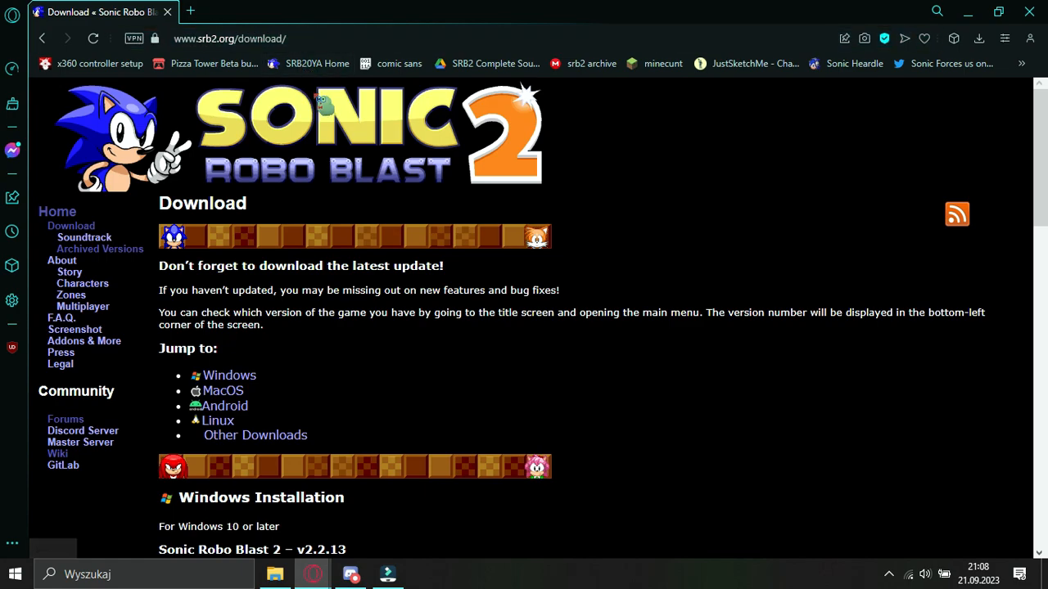
pyautogui.scroll(-3)
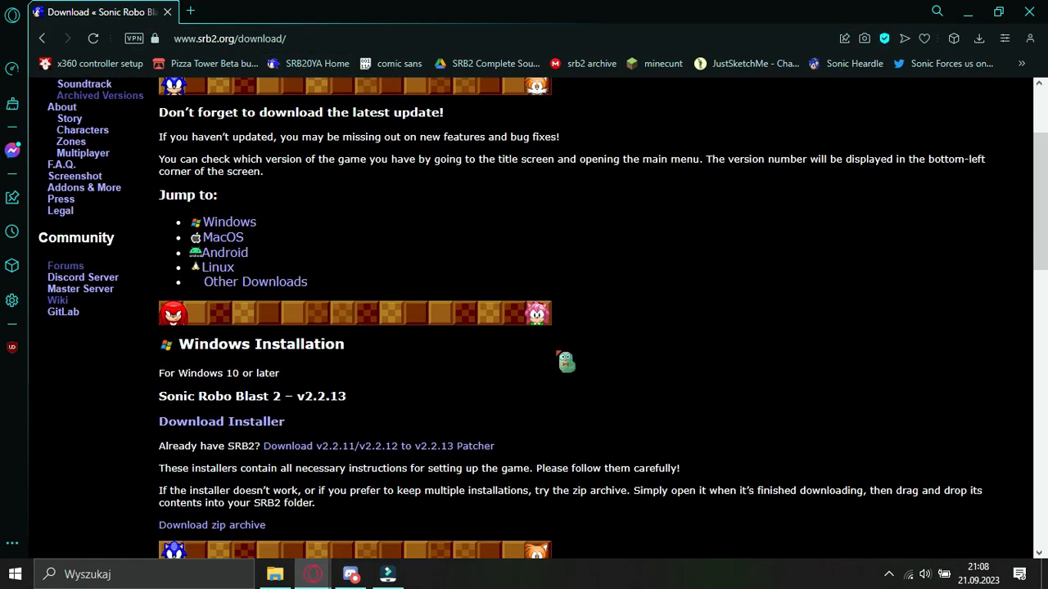
pyautogui.scroll(-3)
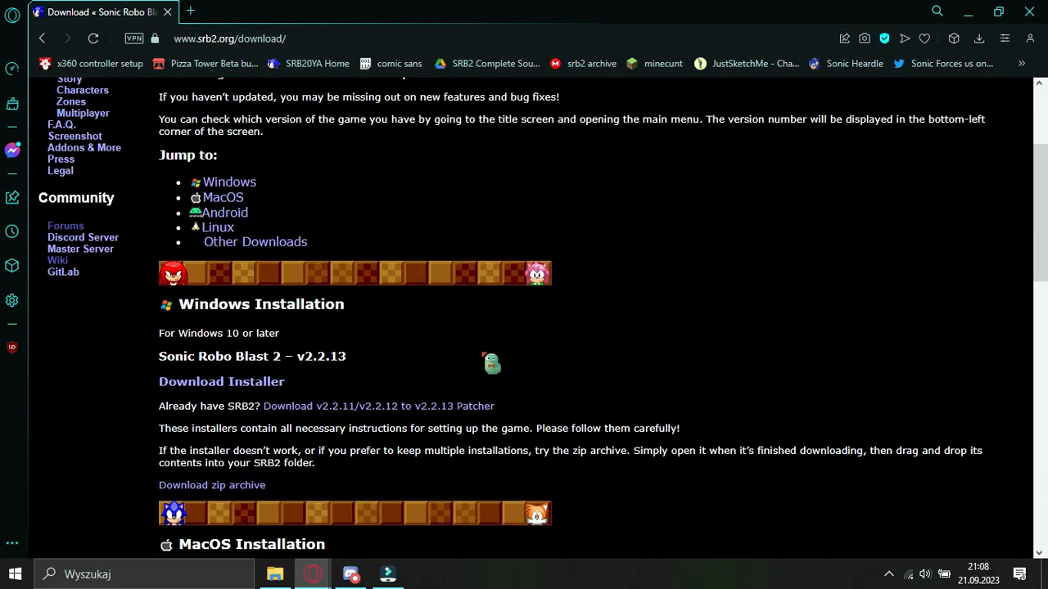
pyautogui.scroll(-3)
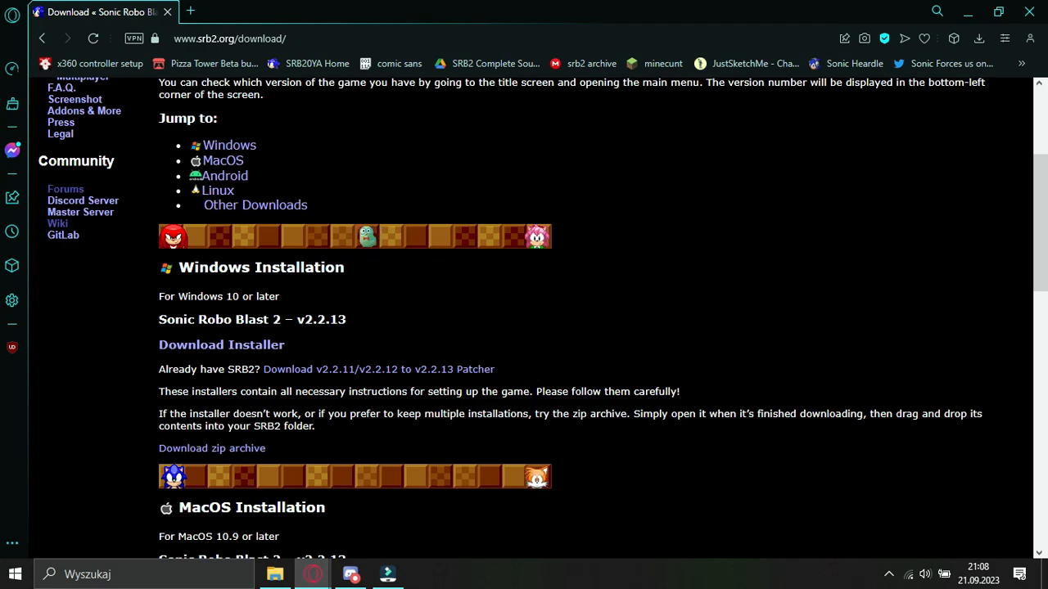
pyautogui.scroll(-3)
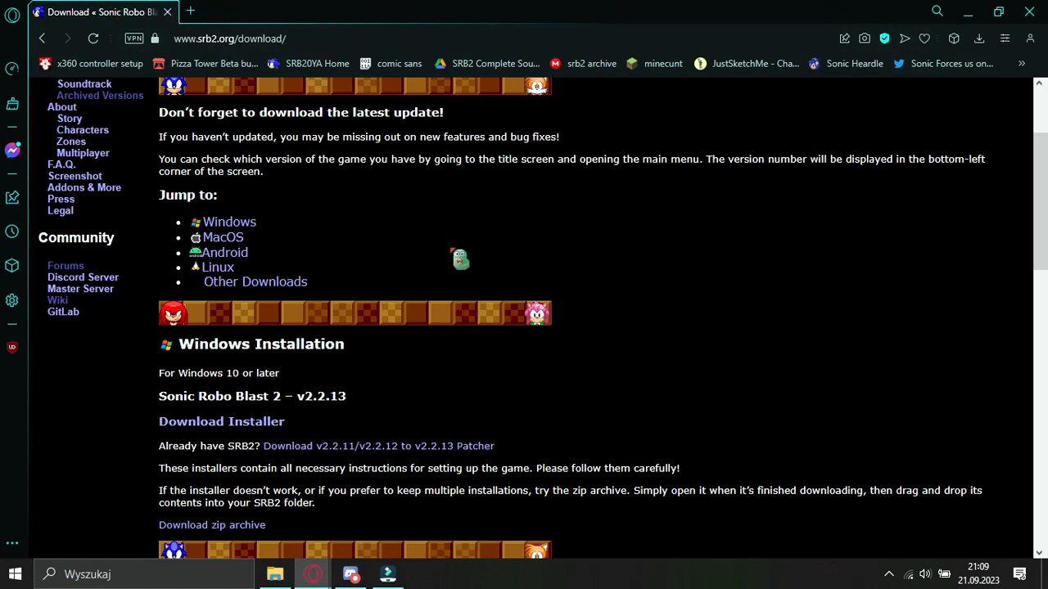
# Step: Start loading the SRB2 message board (mb.srb2.org) in a new tab
pyautogui.click(190, 11)
pyautogui.write('mb.srb2.org')
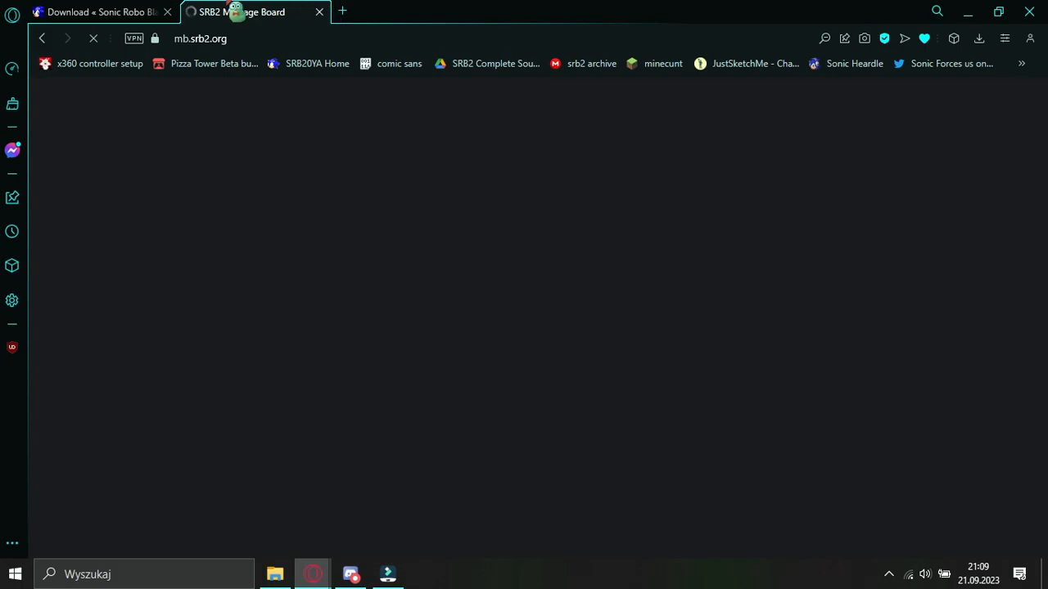
# Step: Return to the download tab and reach the SRB2 message board forums
pyautogui.click(98, 11)
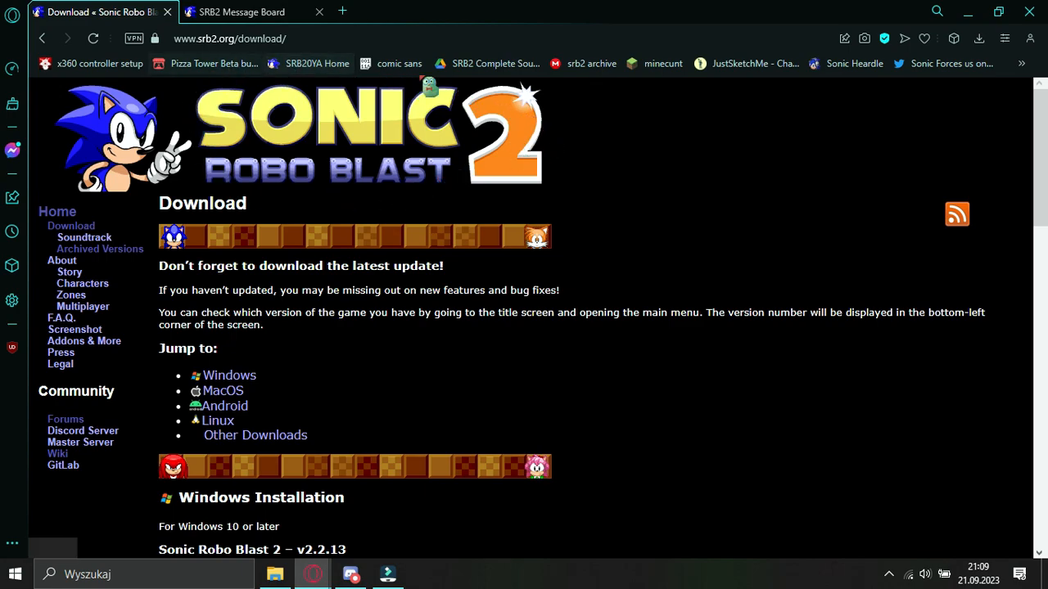
pyautogui.moveTo(150, 260)
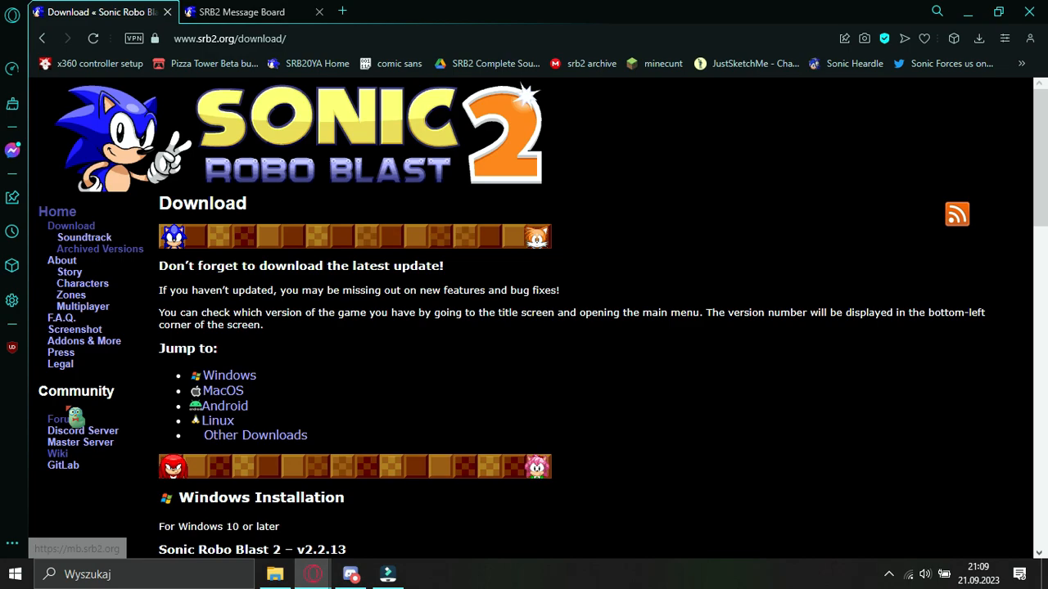
pyautogui.click(242, 11)
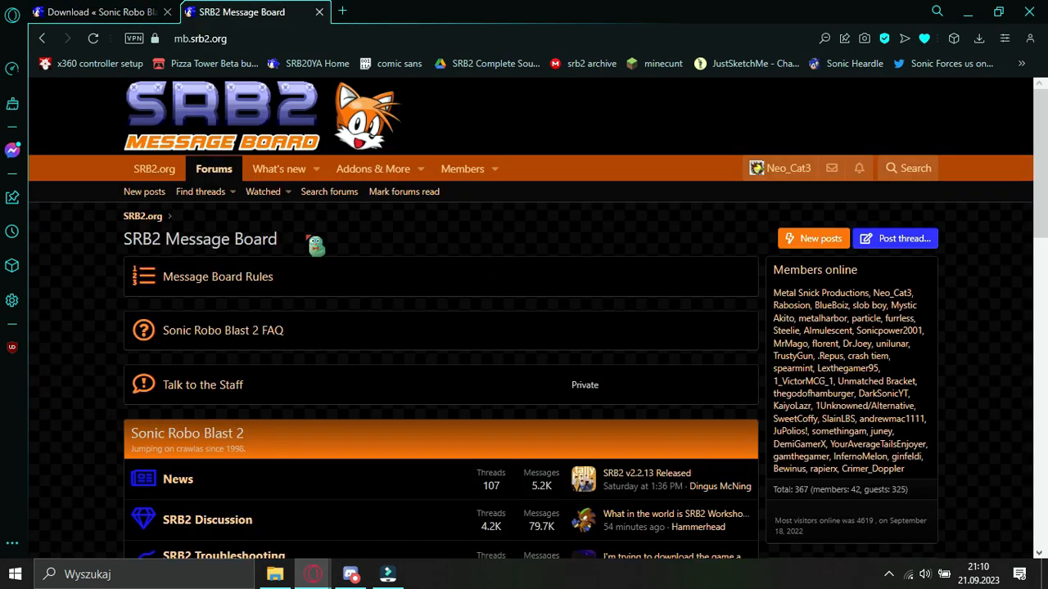
pyautogui.scroll(-3)
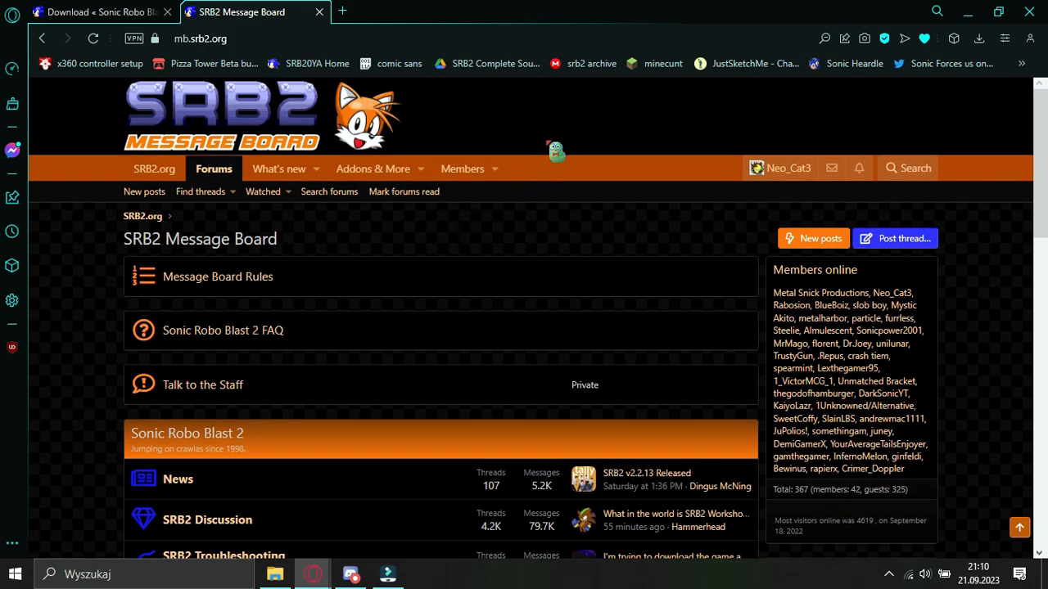
pyautogui.moveTo(393, 178)
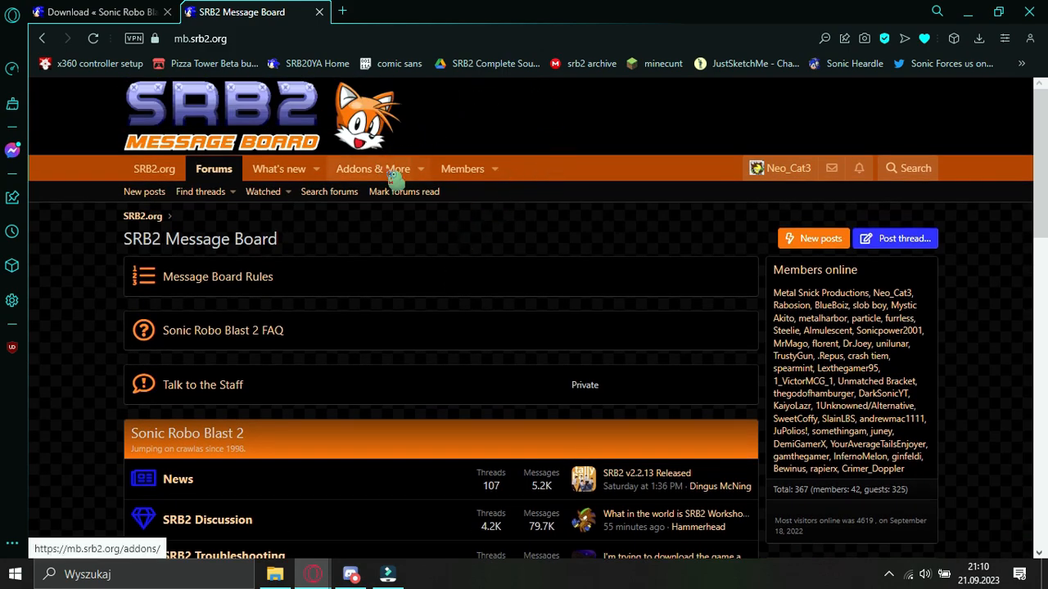
# Step: Browse the forum's Addons & More listing of community mods
pyautogui.click(372, 169)
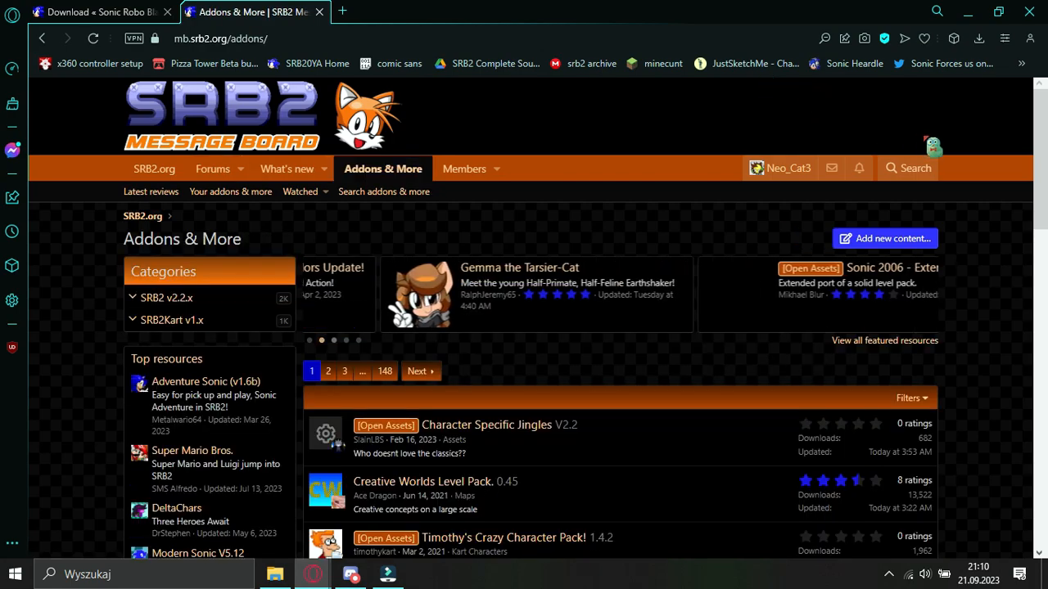
pyautogui.scroll(-3)
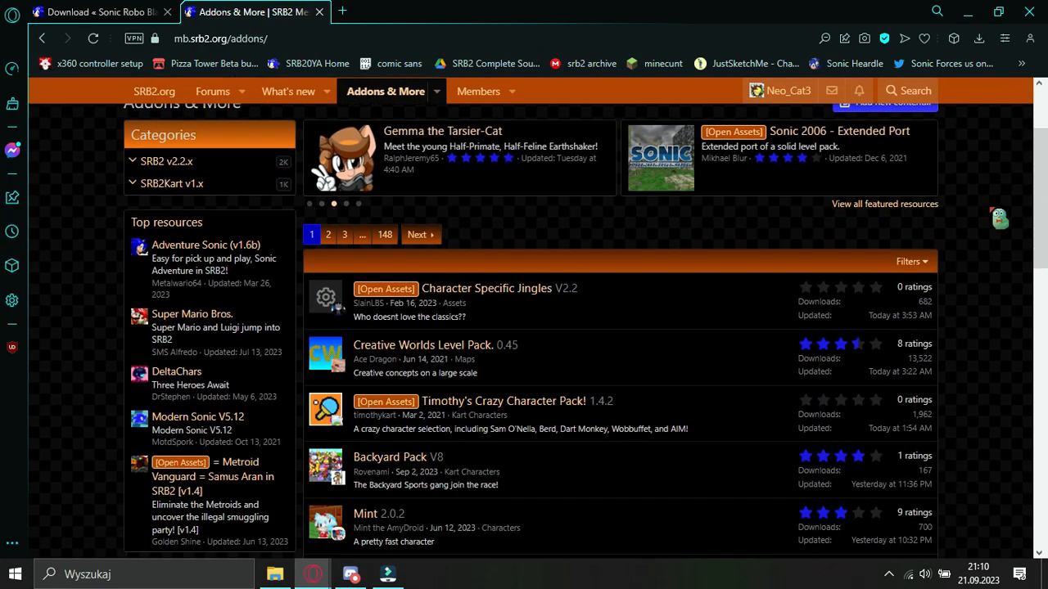
pyautogui.scroll(-3)
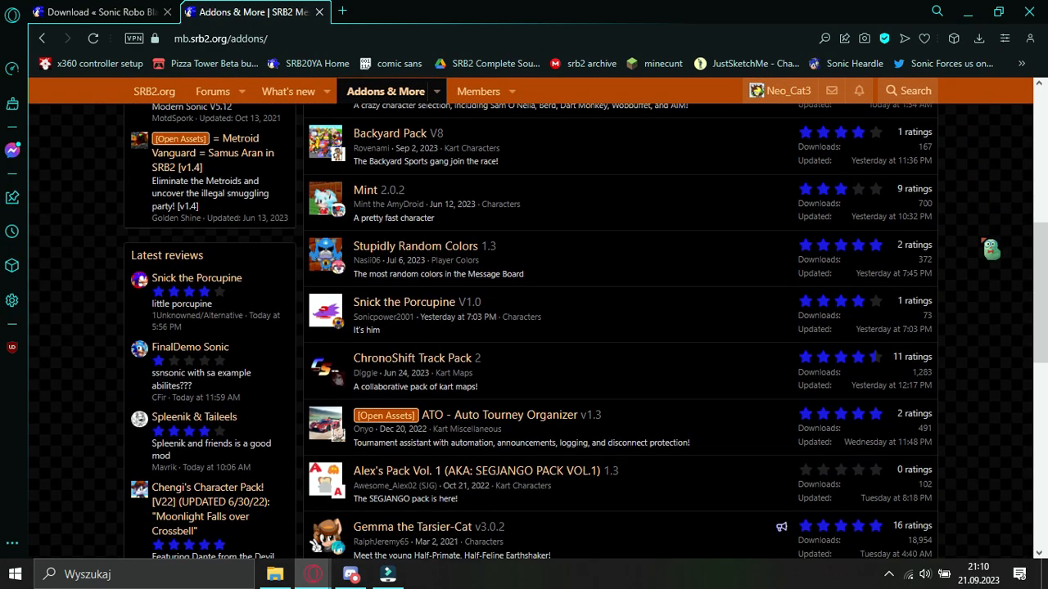
pyautogui.scroll(3)
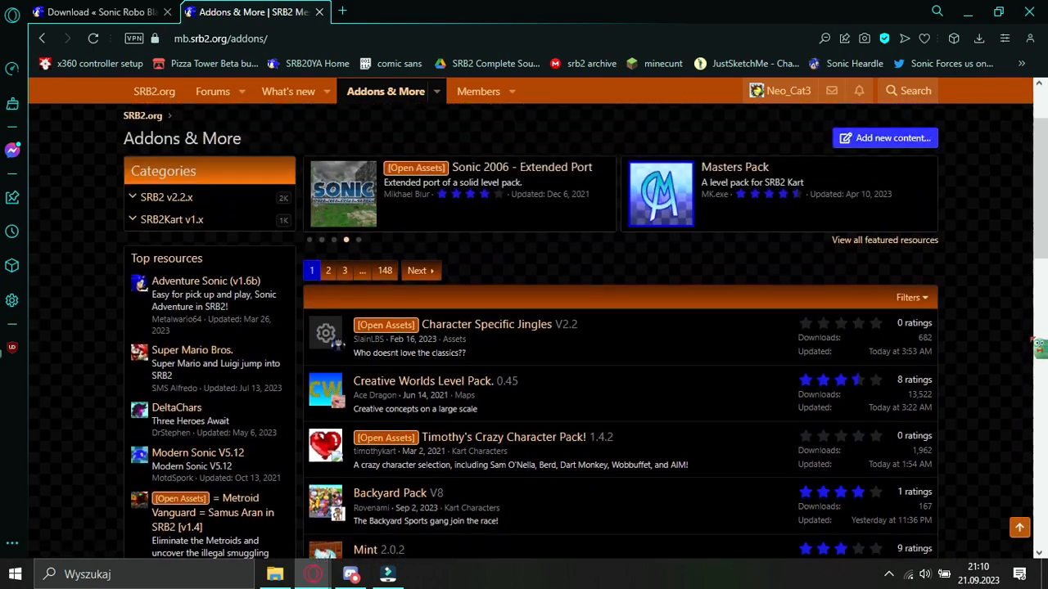
pyautogui.scroll(-3)
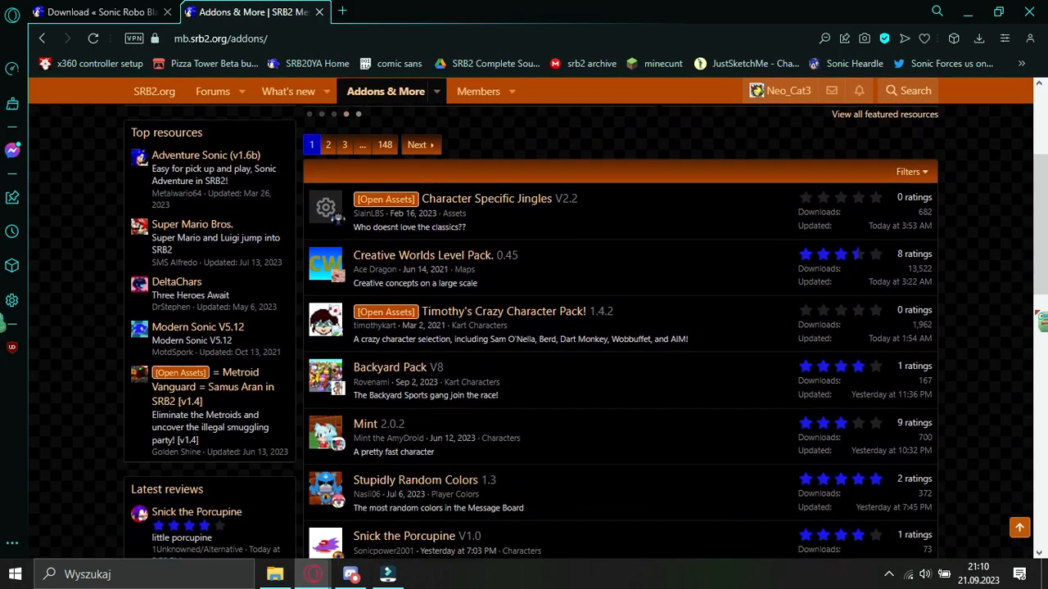
pyautogui.scroll(-3)
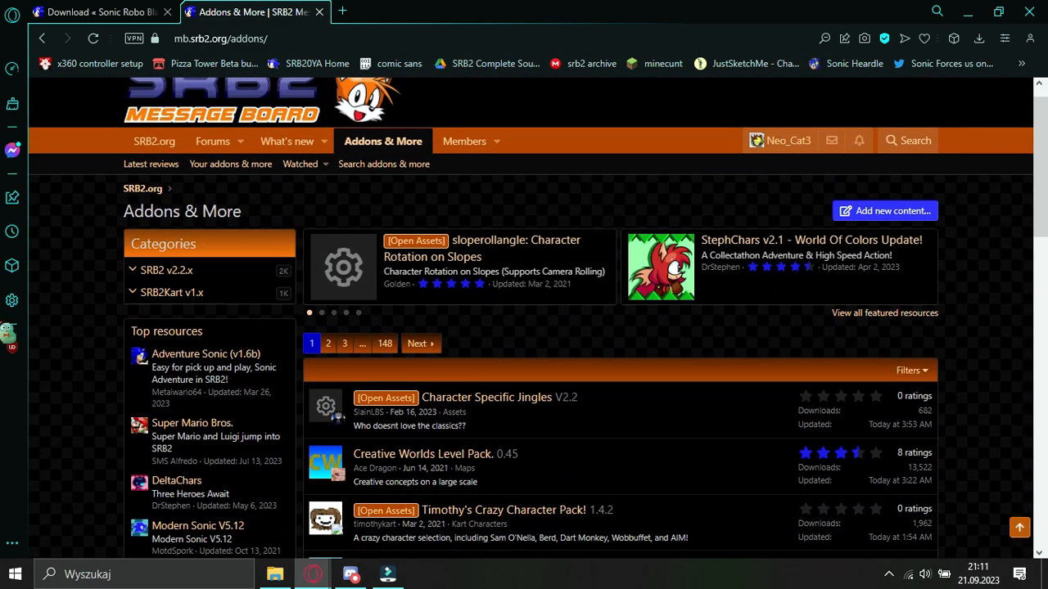
pyautogui.scroll(-3)
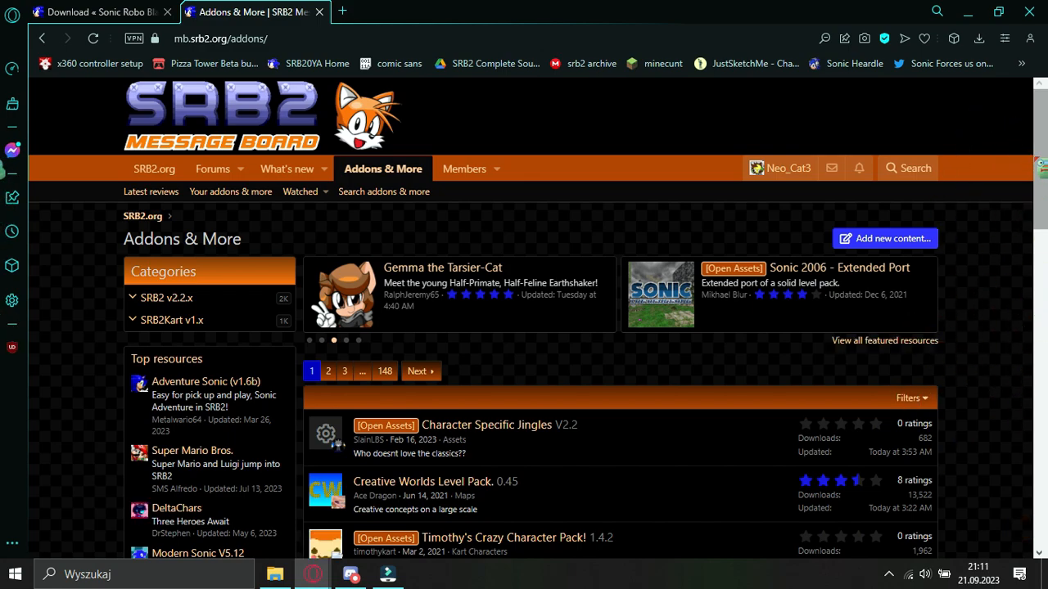
pyautogui.scroll(-3)
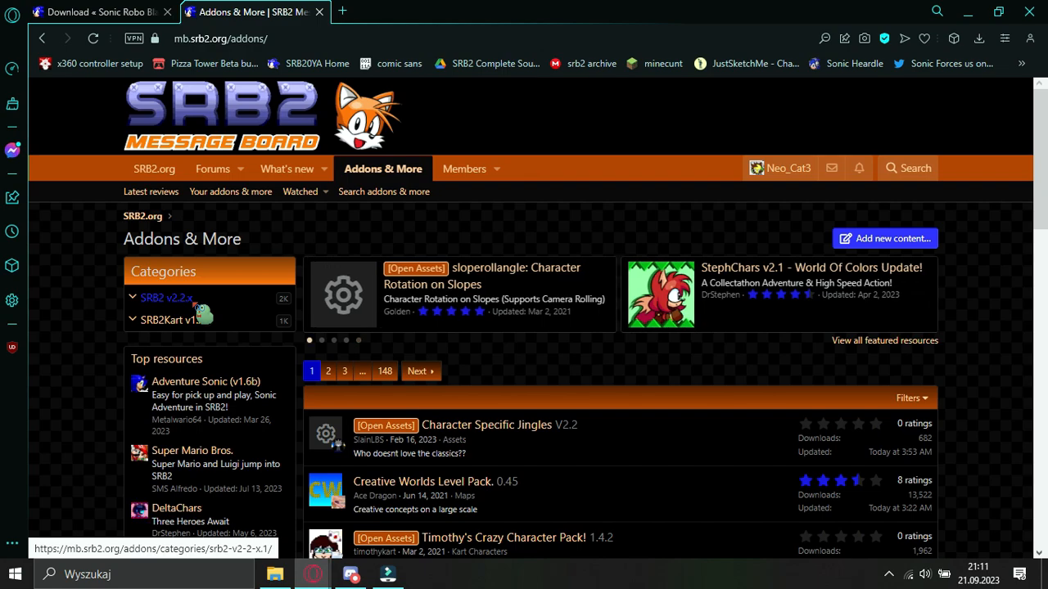
# Step: Open the Adventure Sonic resource page from the SRB2 v2.2.x addons category
pyautogui.click(167, 298)
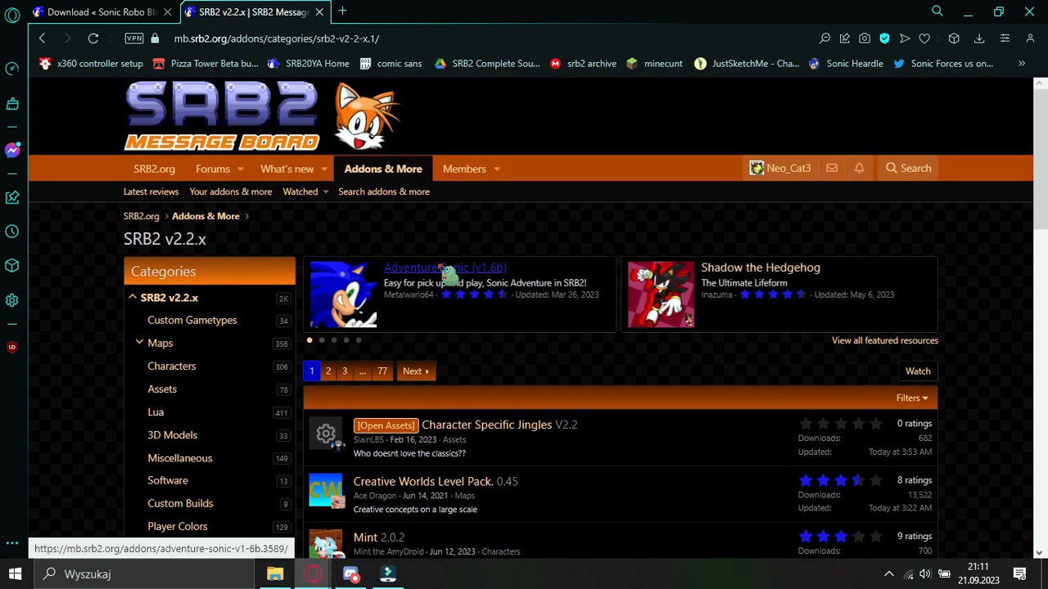
pyautogui.click(445, 267)
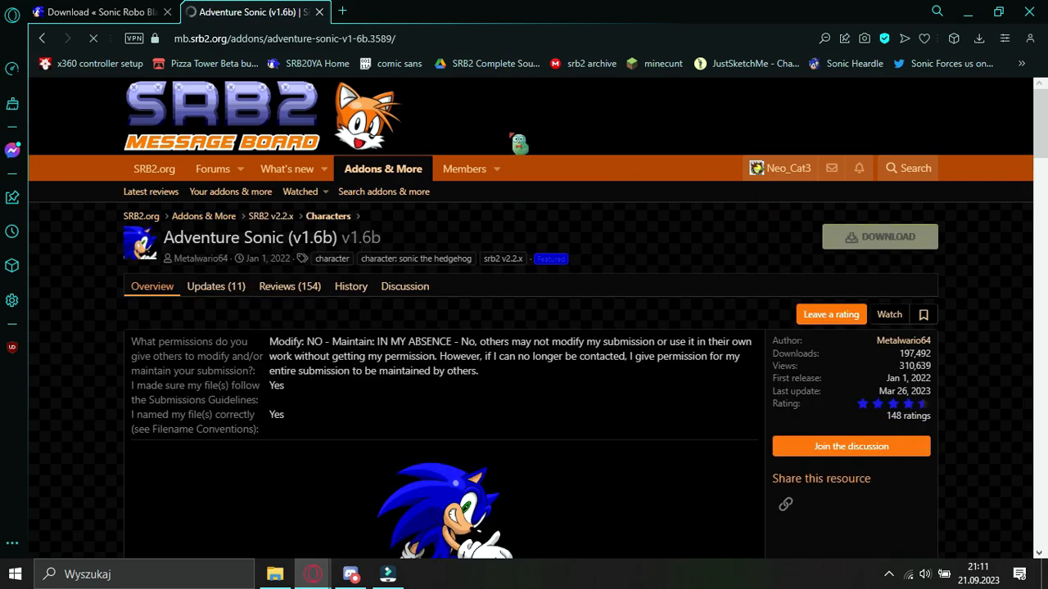
pyautogui.scroll(-3)
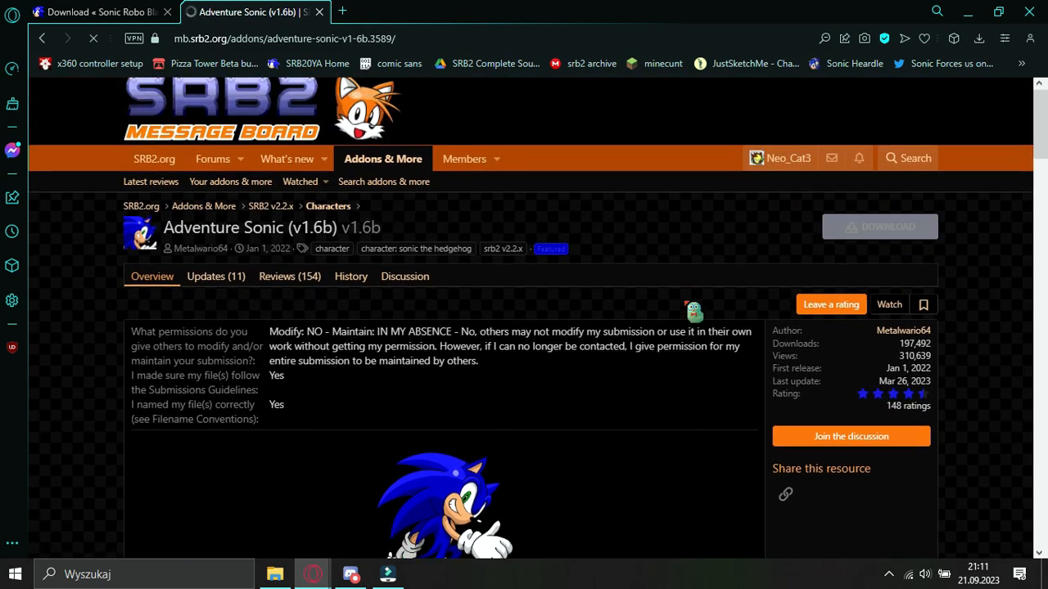
pyautogui.scroll(-3)
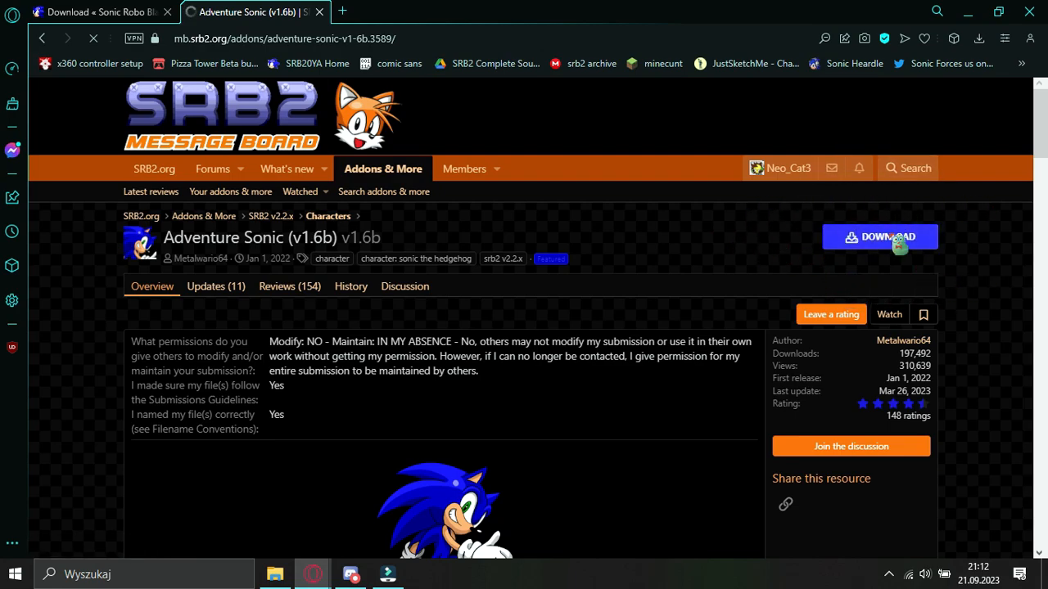
# Step: Download CL_AdventureSonic-v1.6b.pk3 from the resource's Choose file popup
pyautogui.click(880, 237)
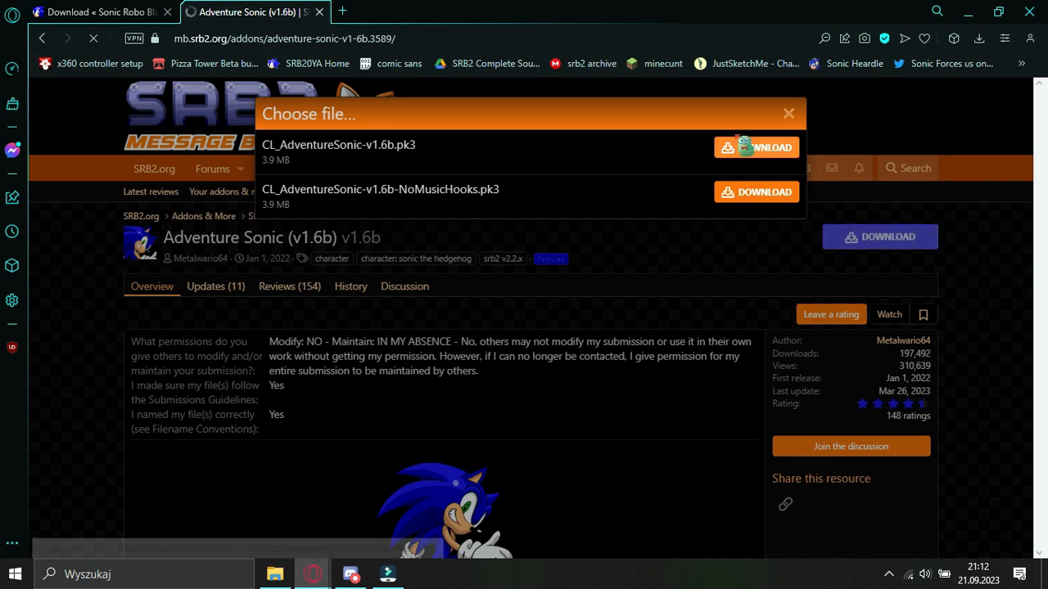
pyautogui.click(757, 148)
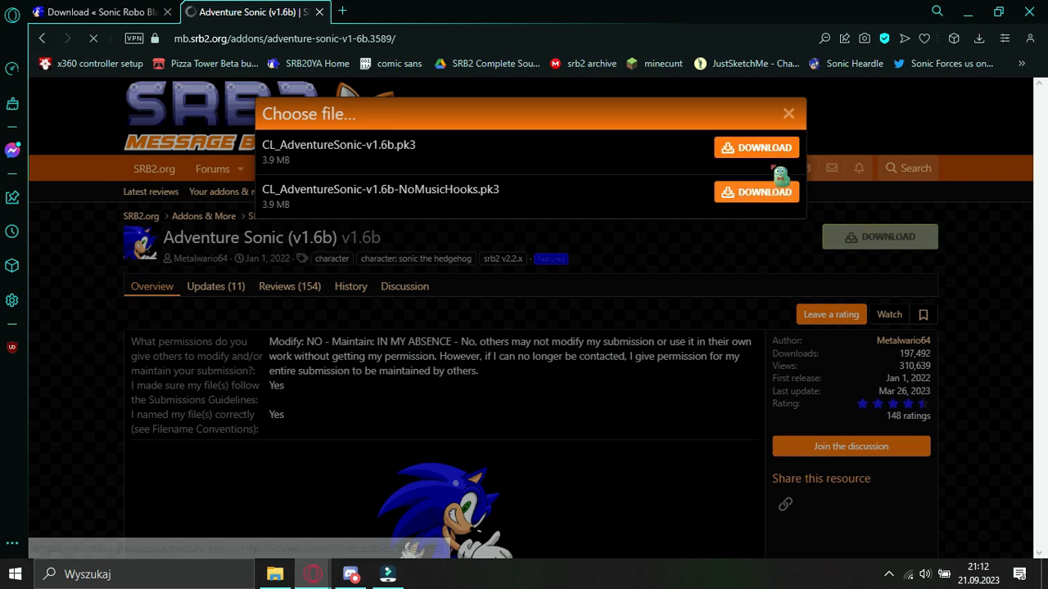
pyautogui.moveTo(778, 147)
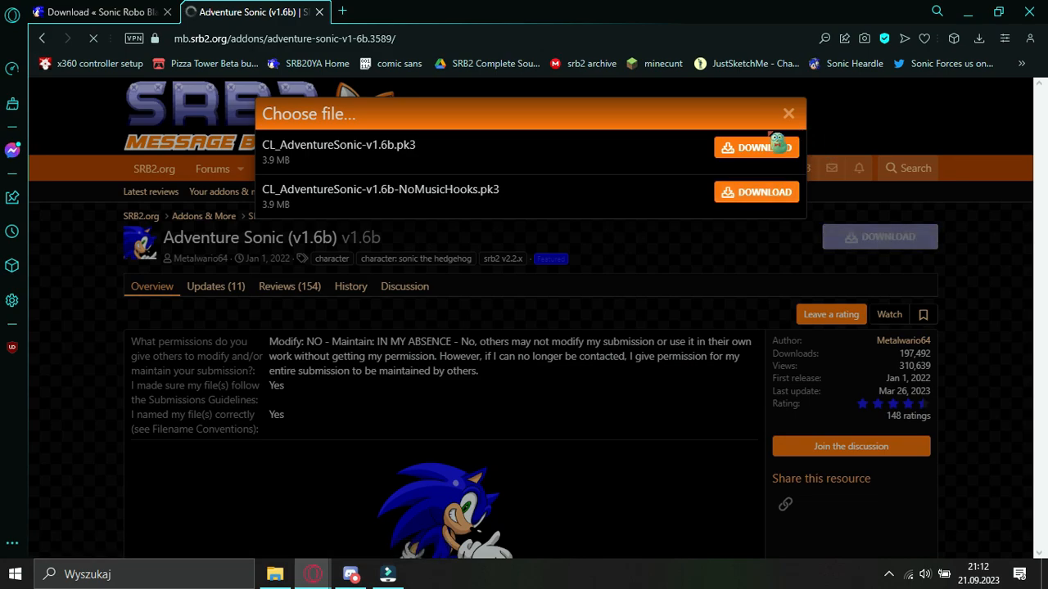
pyautogui.moveTo(753, 229)
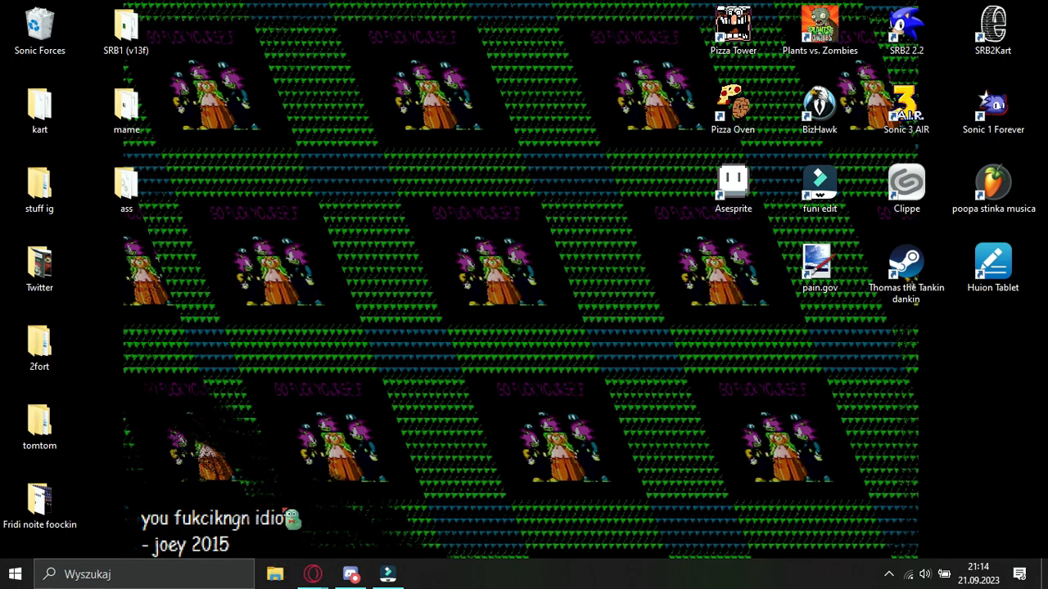
# Step: Find the SRB2 v2.2 game folder via a Start search for 'srb' and the shortcut's file location
pyautogui.click(13, 574)
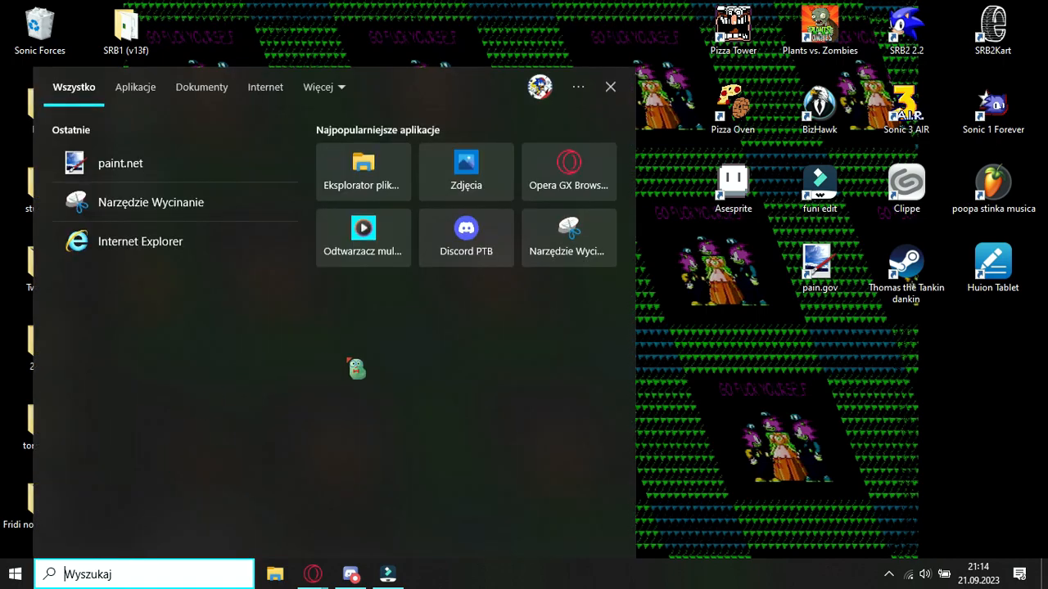
pyautogui.write('srb2')
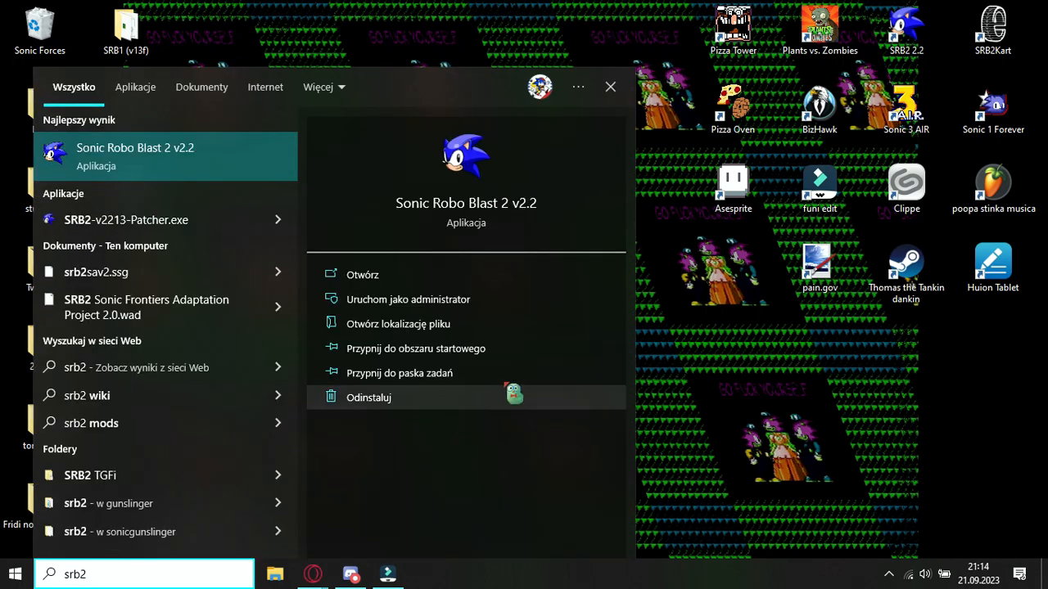
pyautogui.moveTo(398, 324)
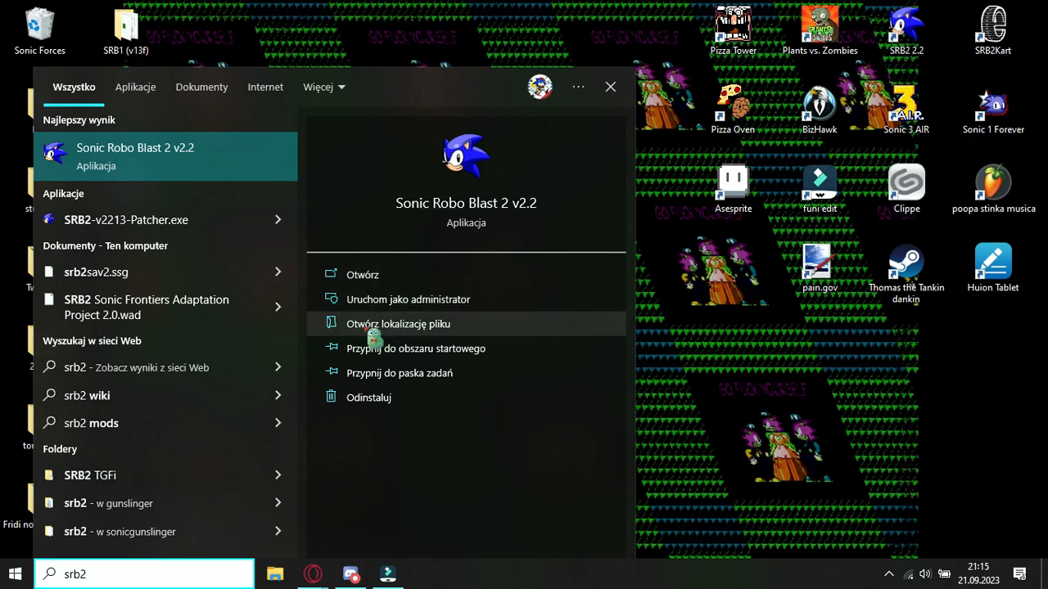
pyautogui.click(397, 324)
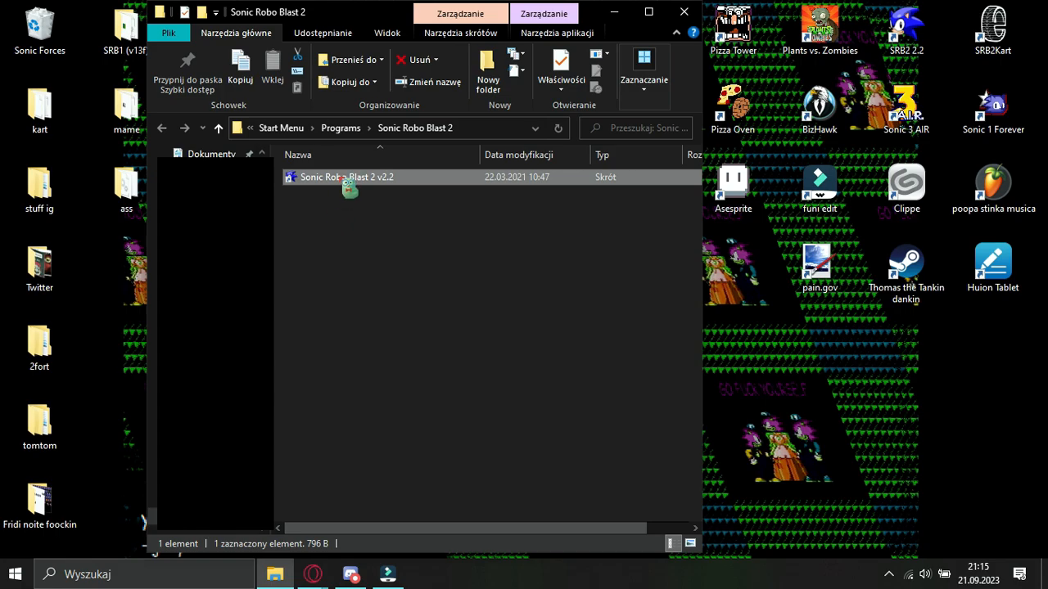
pyautogui.rightClick(347, 177)
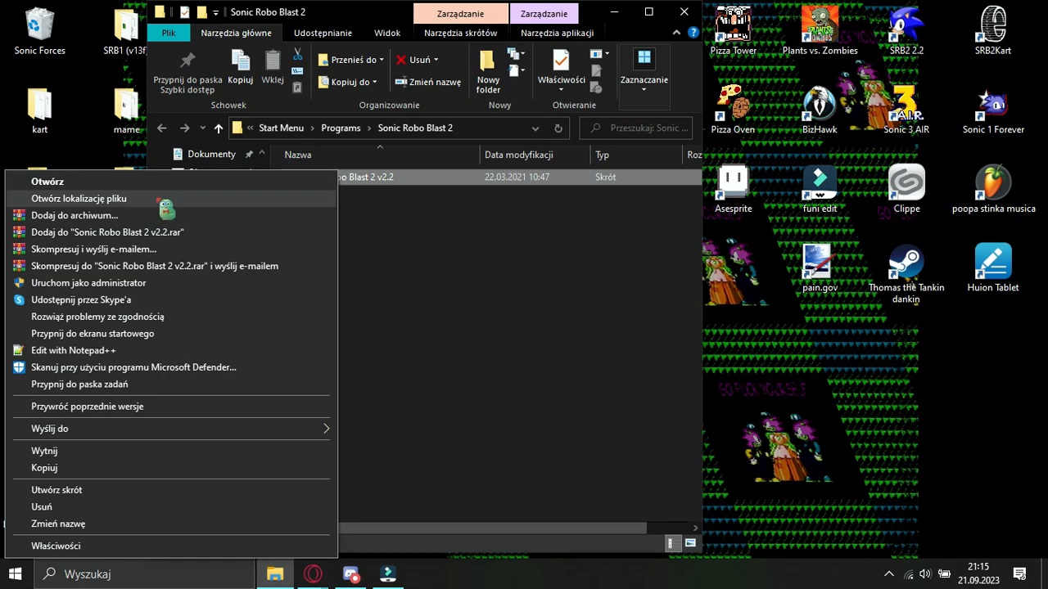
pyautogui.moveTo(184, 206)
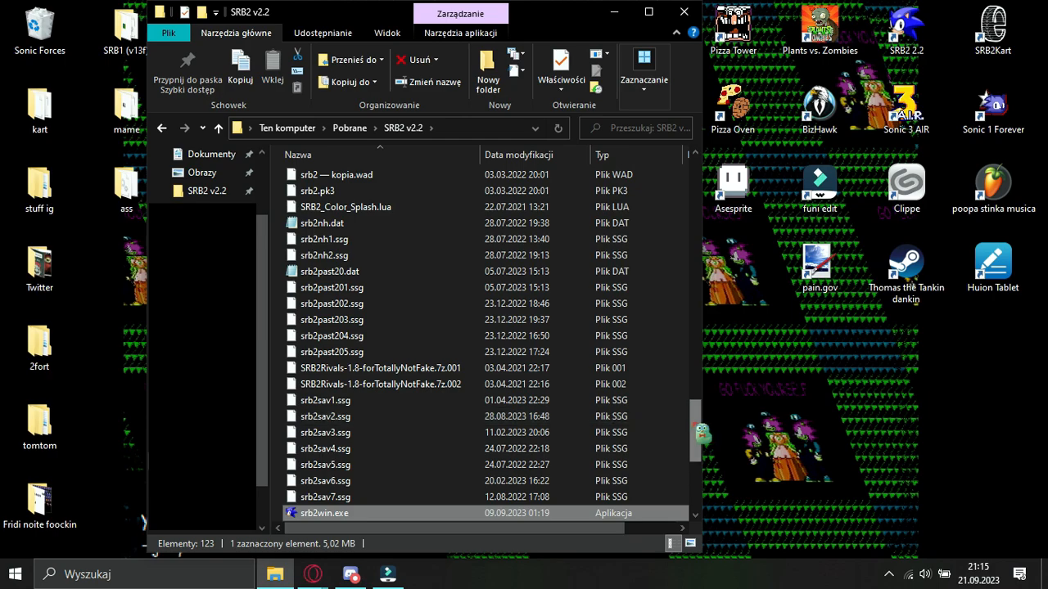
pyautogui.scroll(-3)
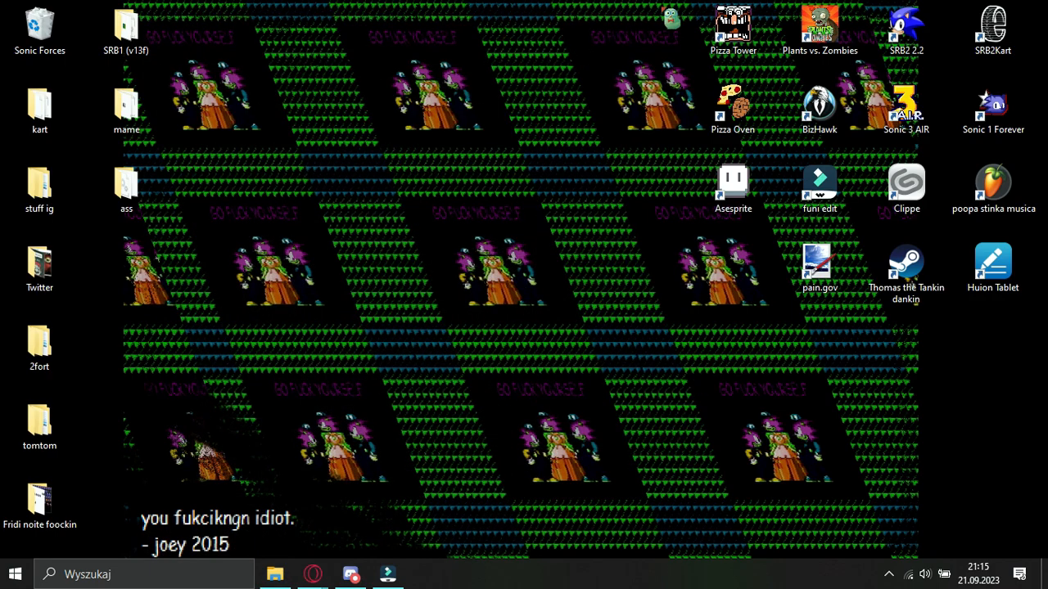
# Step: Open the game's install folder from the SRB2 2.2 desktop shortcut
pyautogui.click(907, 30)
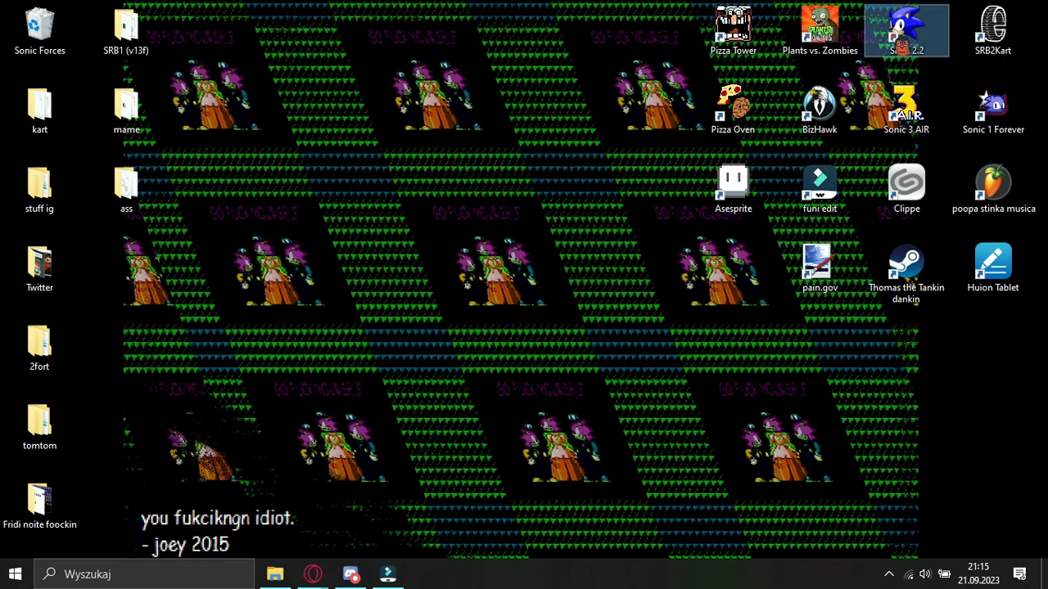
pyautogui.rightClick(906, 30)
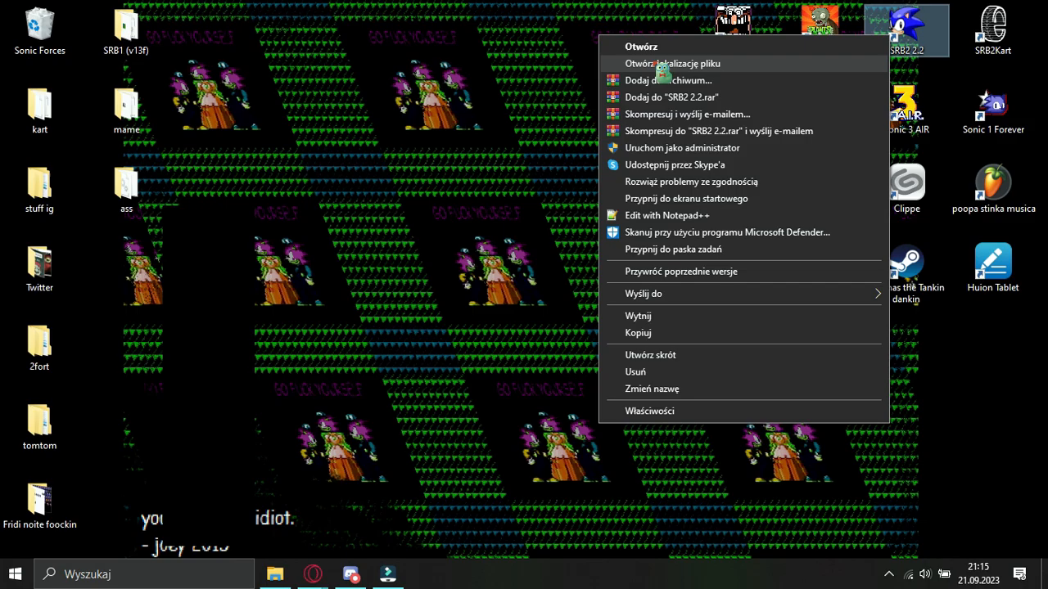
pyautogui.click(641, 46)
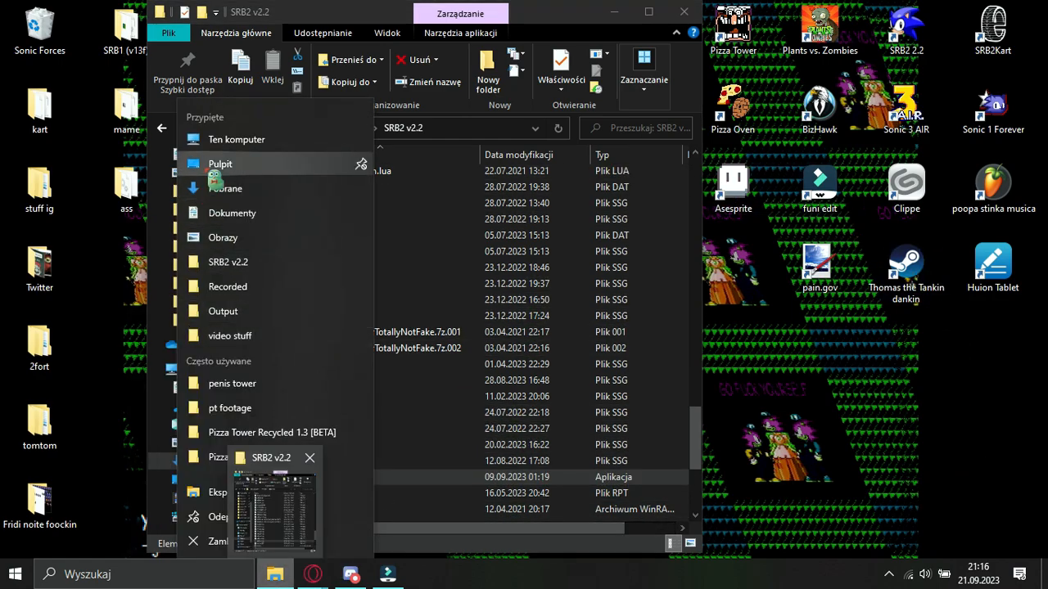
# Step: Open Downloads (Pobrane) in another window and enter the game's DOWNLOAD folder
pyautogui.click(226, 188)
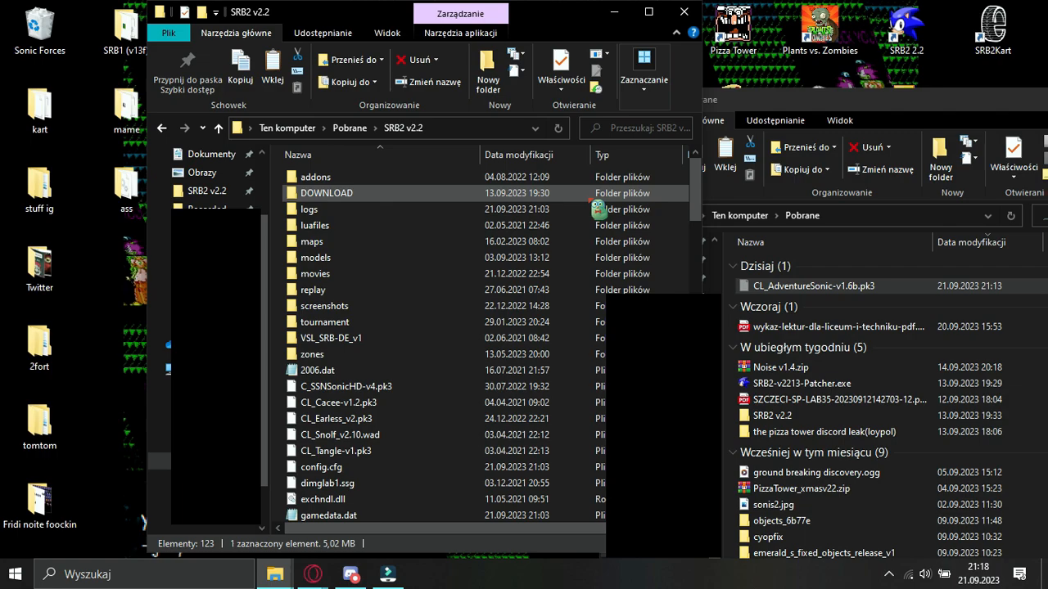
pyautogui.doubleClick(326, 193)
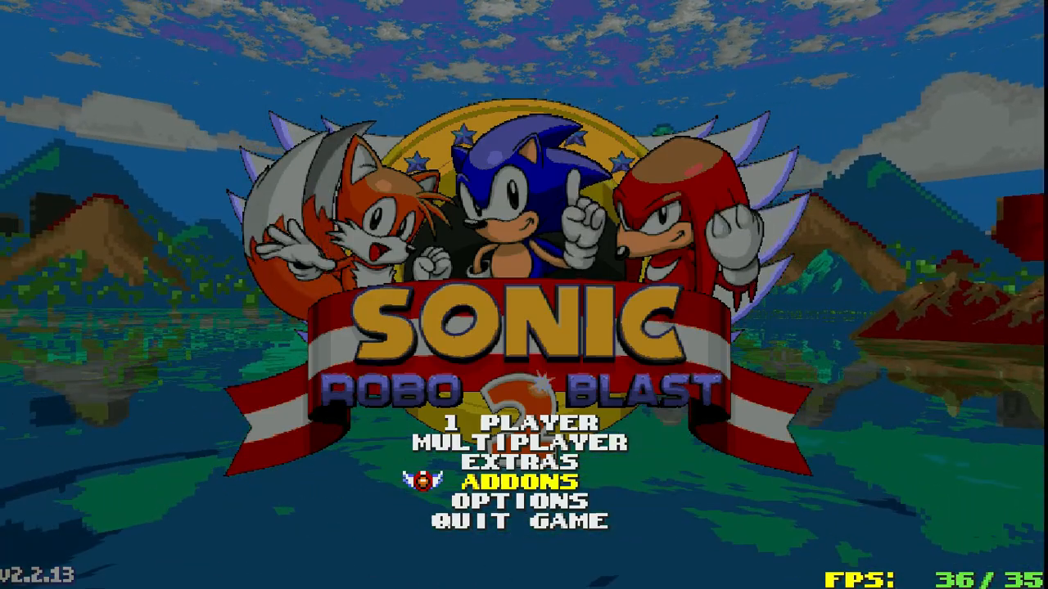
# Step: Browse the DOWNLOAD add-ons folder in SRB2's Addons menu, then start a 1 Player game
pyautogui.click(524, 482)
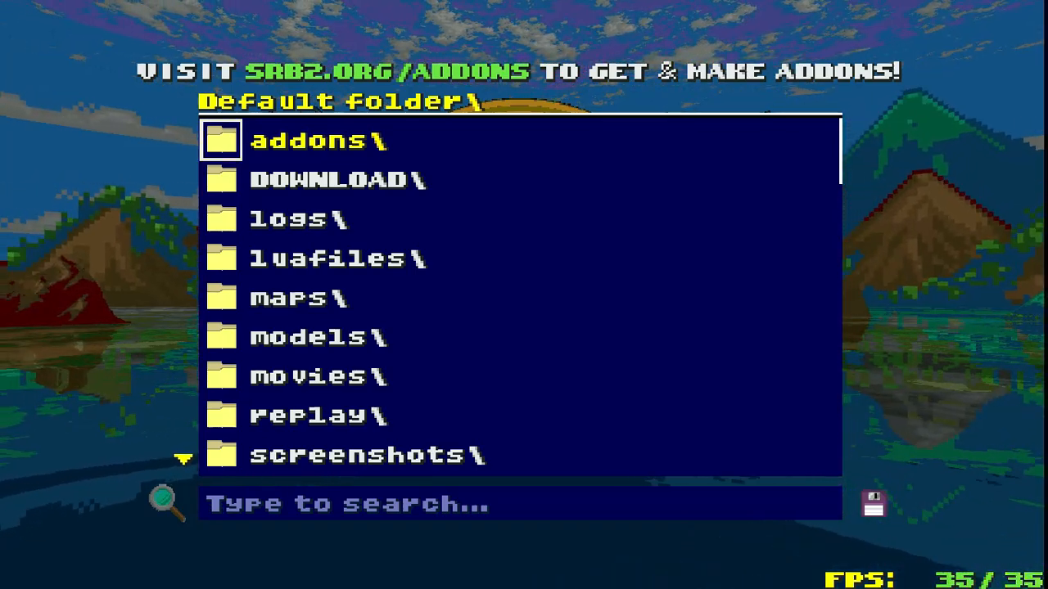
pyautogui.doubleClick(336, 180)
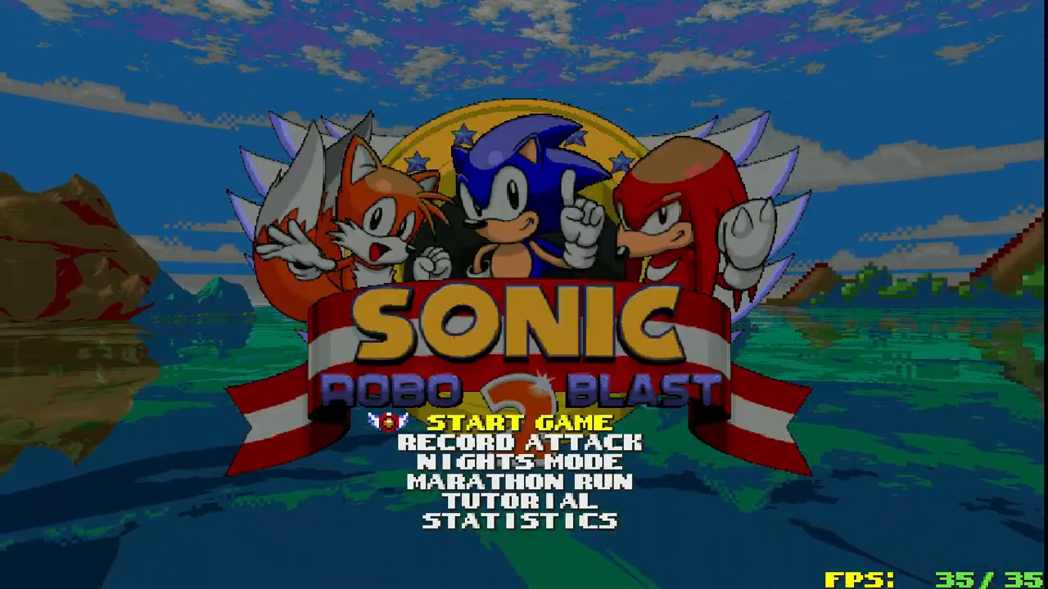
pyautogui.click(507, 422)
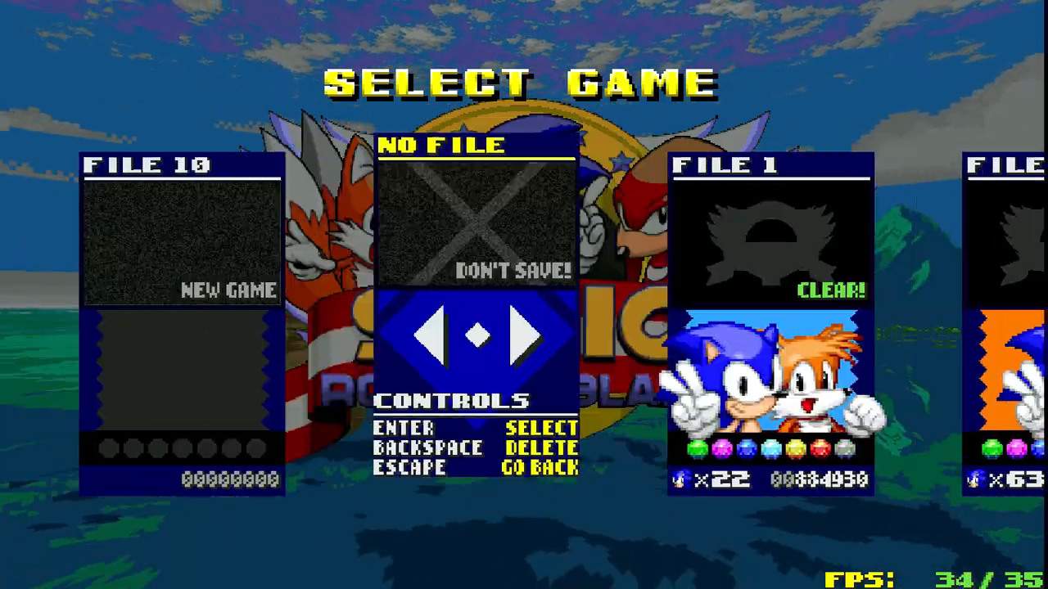